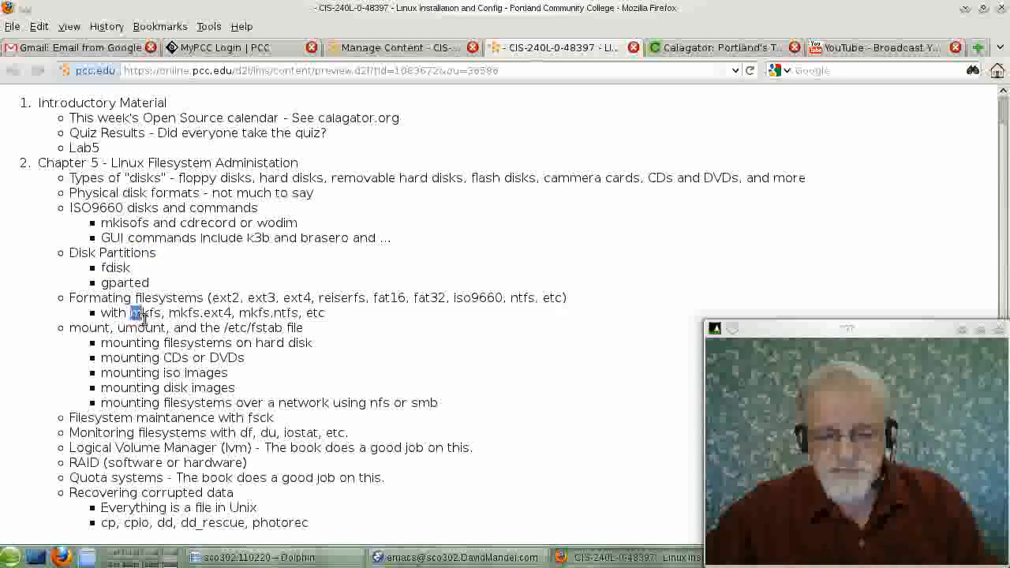
# Highlight the 'mkfs' command in the Firefox filesystem administration outline
pyautogui.doubleClick(143, 313)
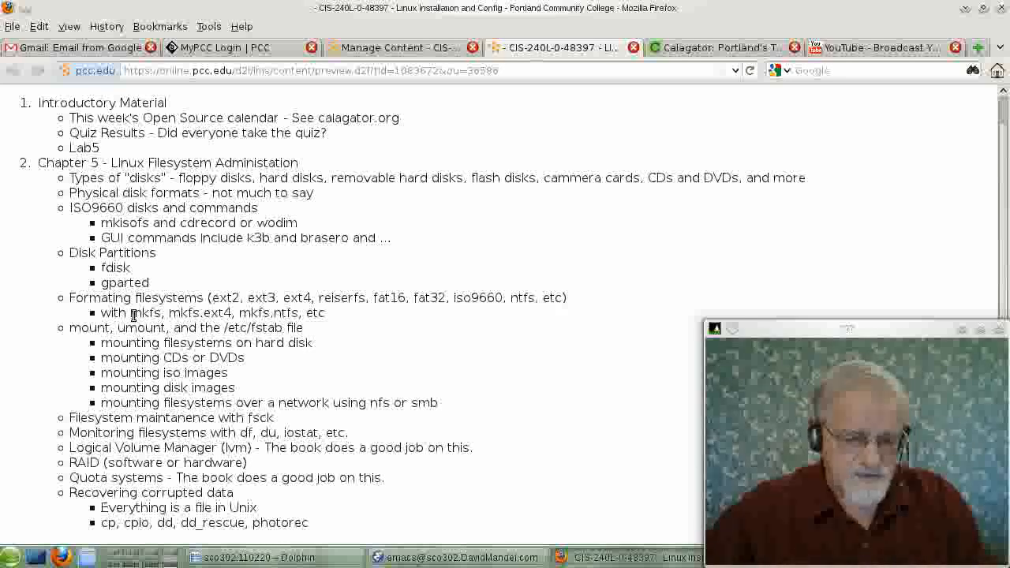
pyautogui.doubleClick(145, 312)
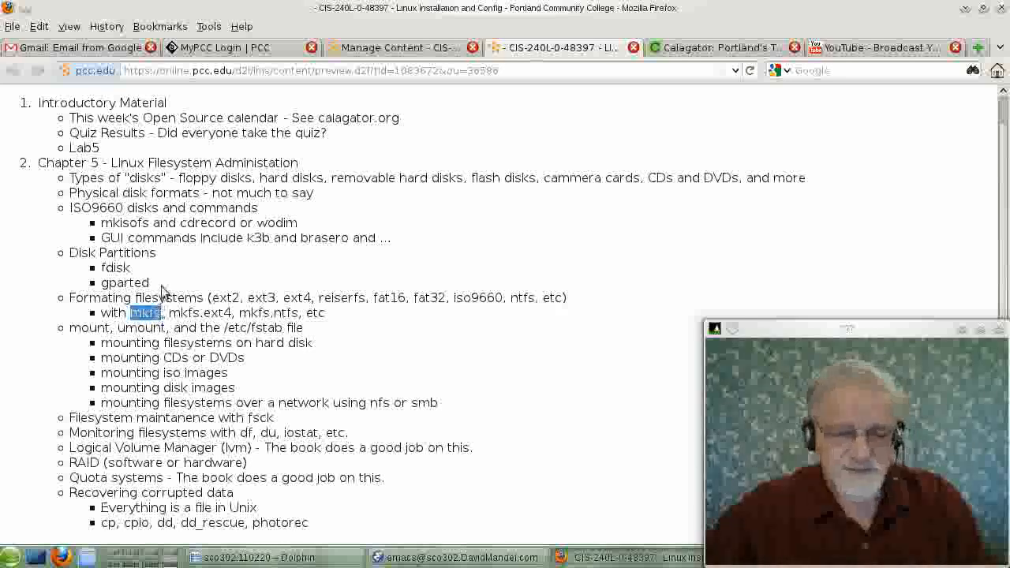
pyautogui.moveTo(255, 108)
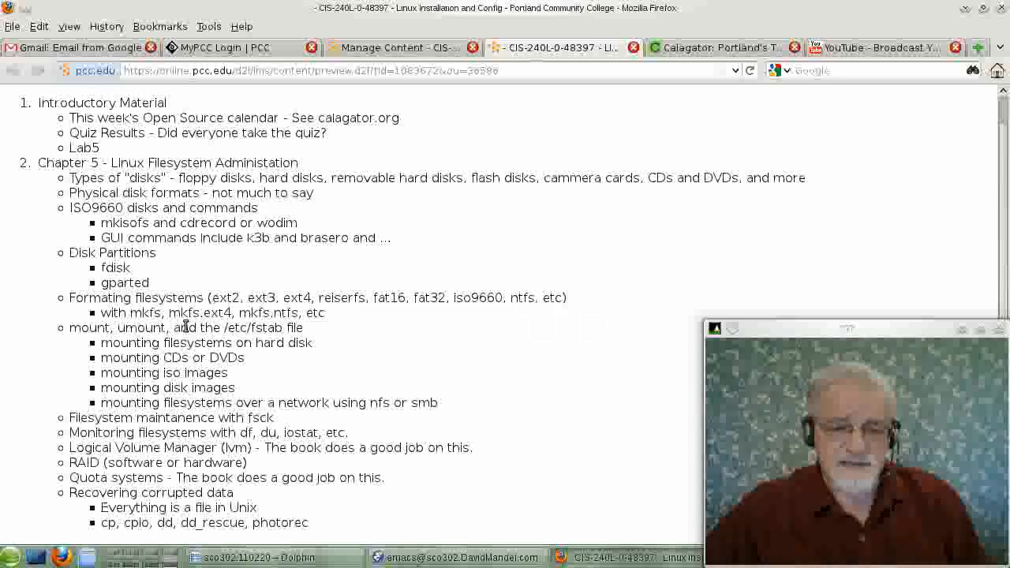
pyautogui.moveTo(337, 324)
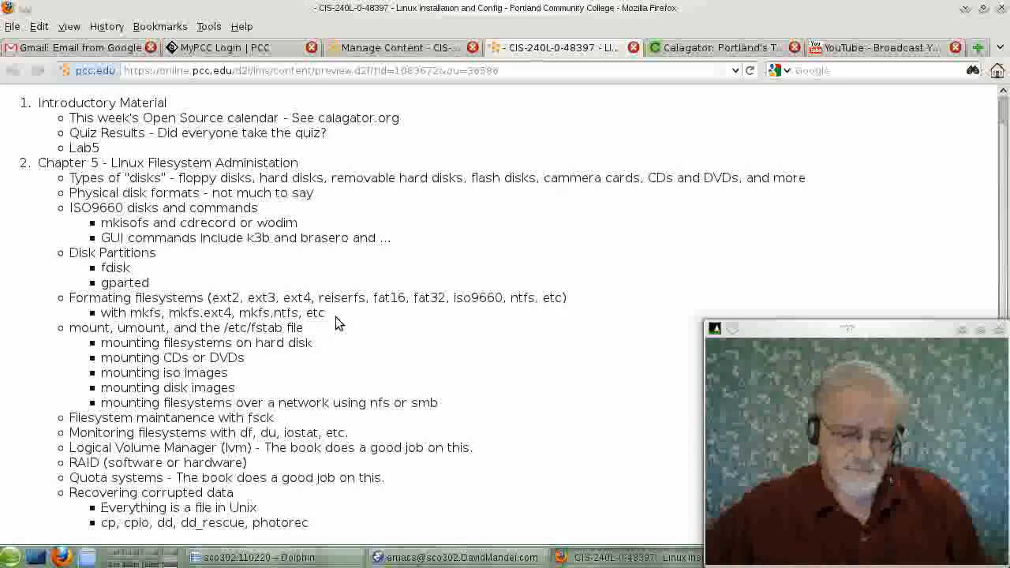
pyautogui.moveTo(402, 361)
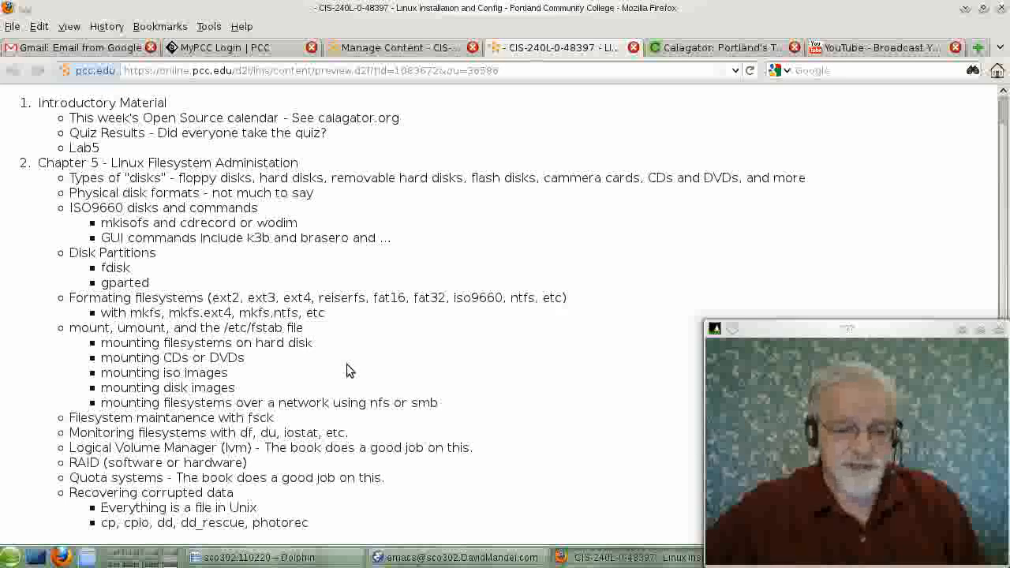
pyautogui.moveTo(356, 376)
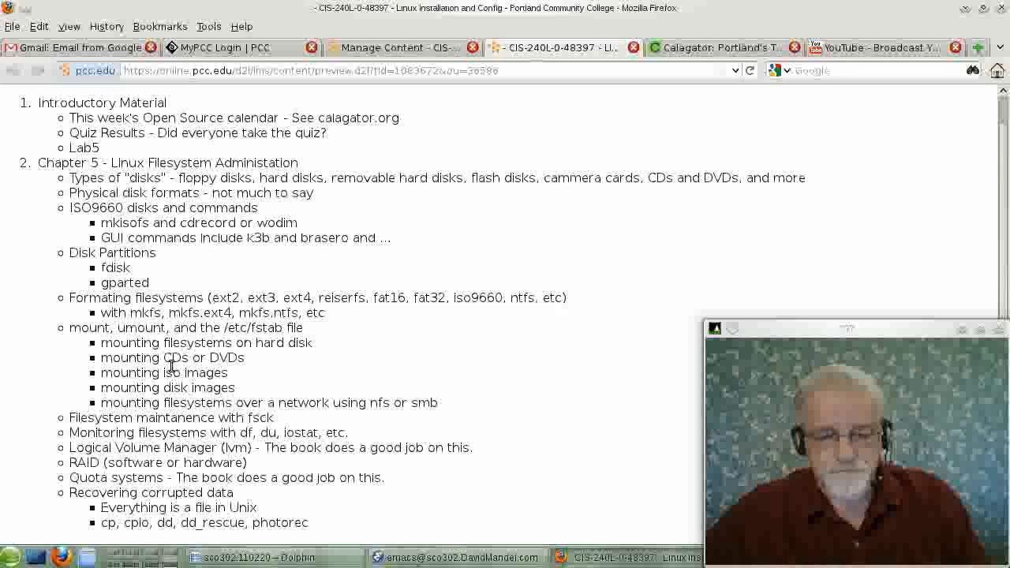
pyautogui.moveTo(341, 353)
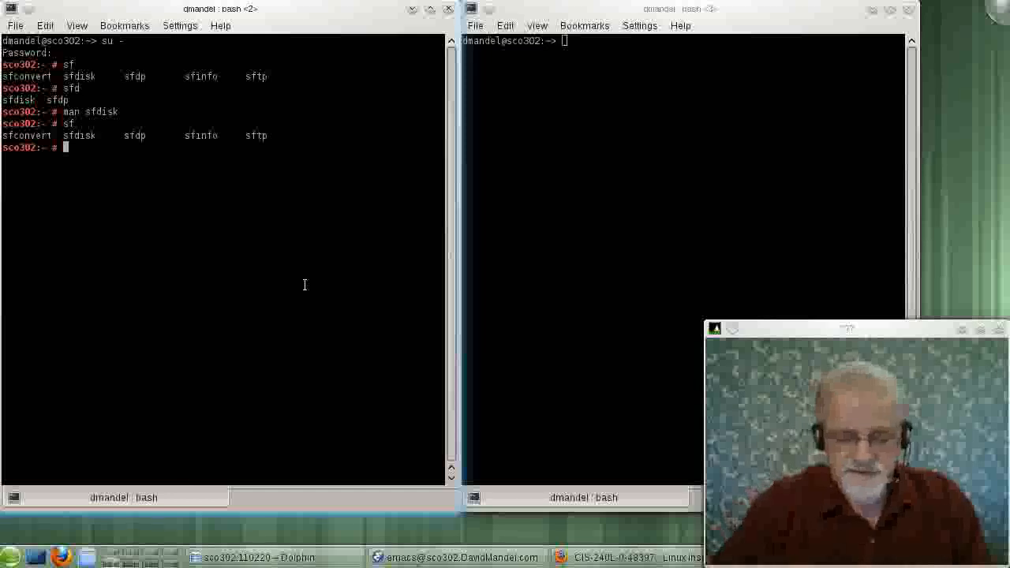
# Try the invalid 'df -hj', then run 'mount' to list mounted filesystems, including /dev/sdb3 on /altsystem
pyautogui.write('df -hj')
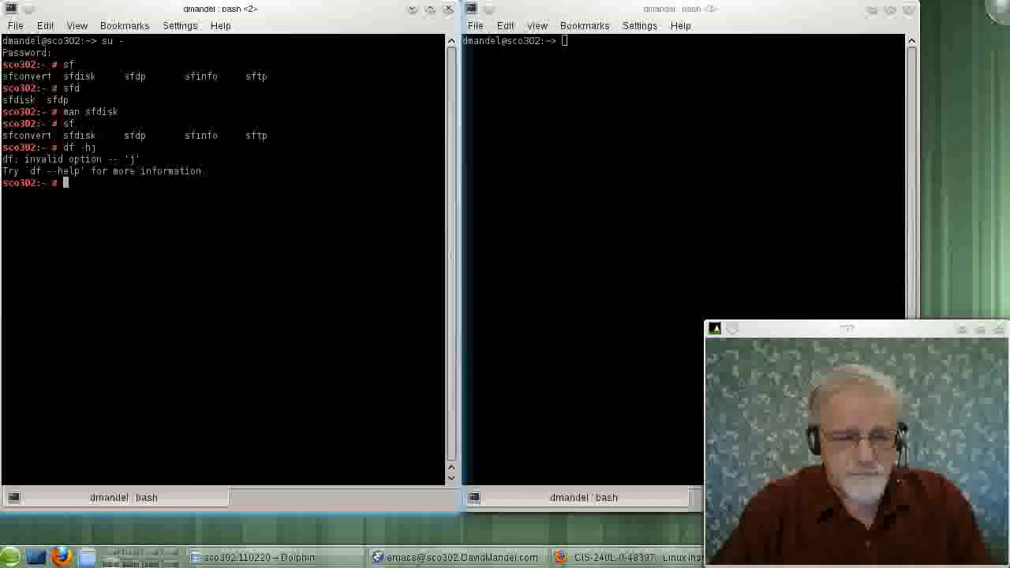
pyautogui.write('mount')
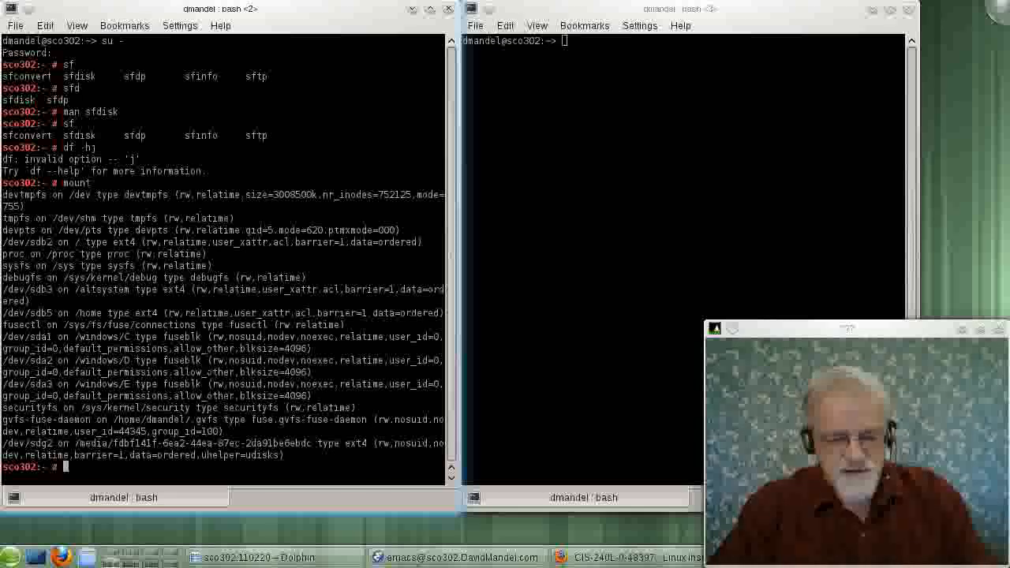
# Run 'df' for usage in 1K blocks, then 'df -h' for human-readable sizes
pyautogui.write('df')
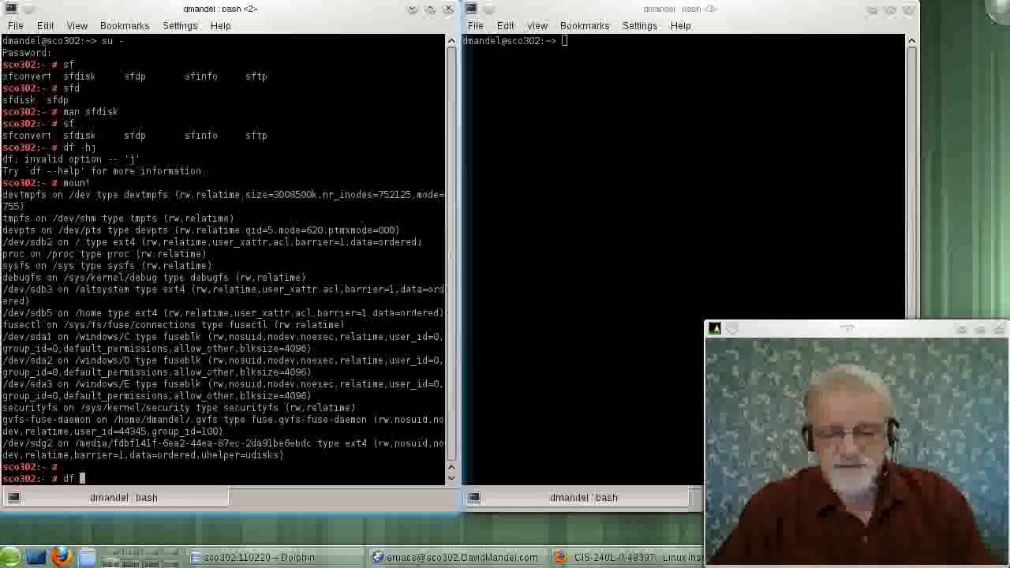
pyautogui.press('Return')
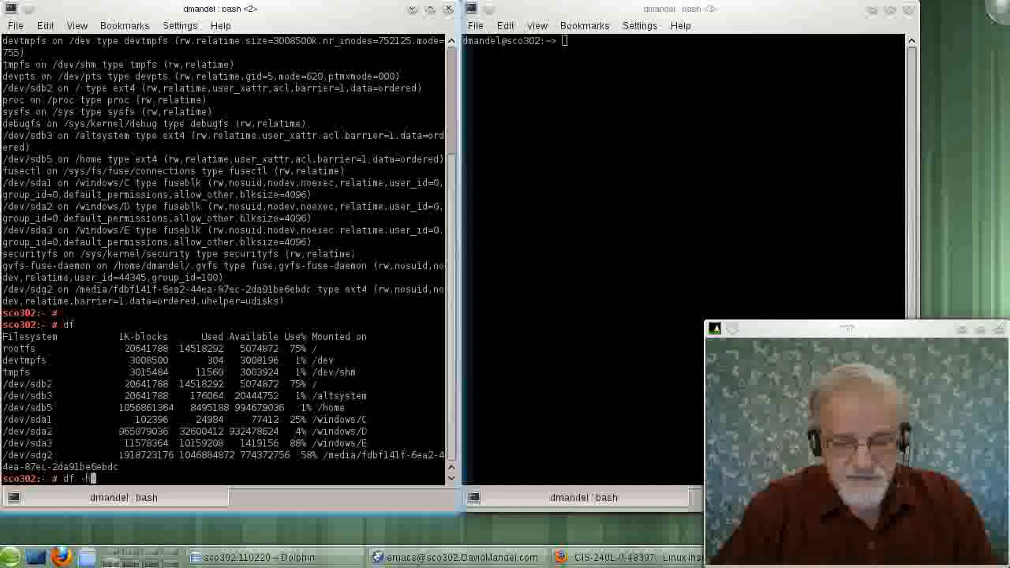
pyautogui.write('-h')
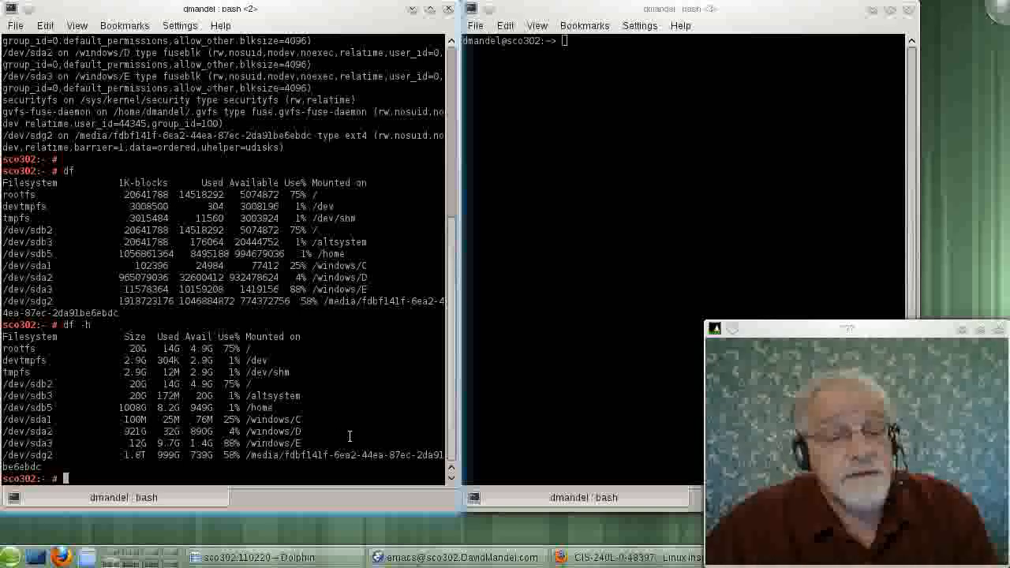
pyautogui.moveTo(307, 421)
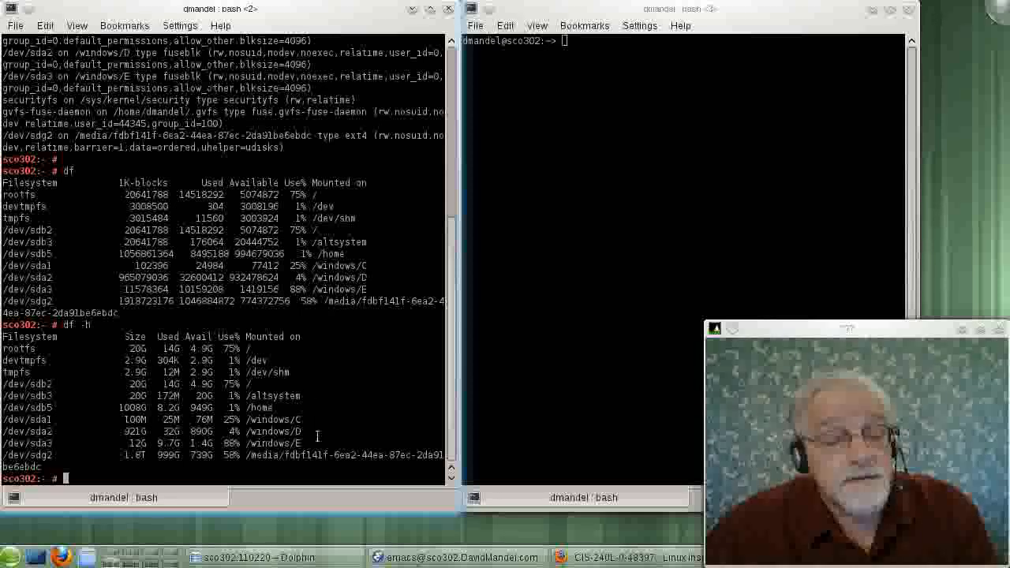
pyautogui.moveTo(380, 353)
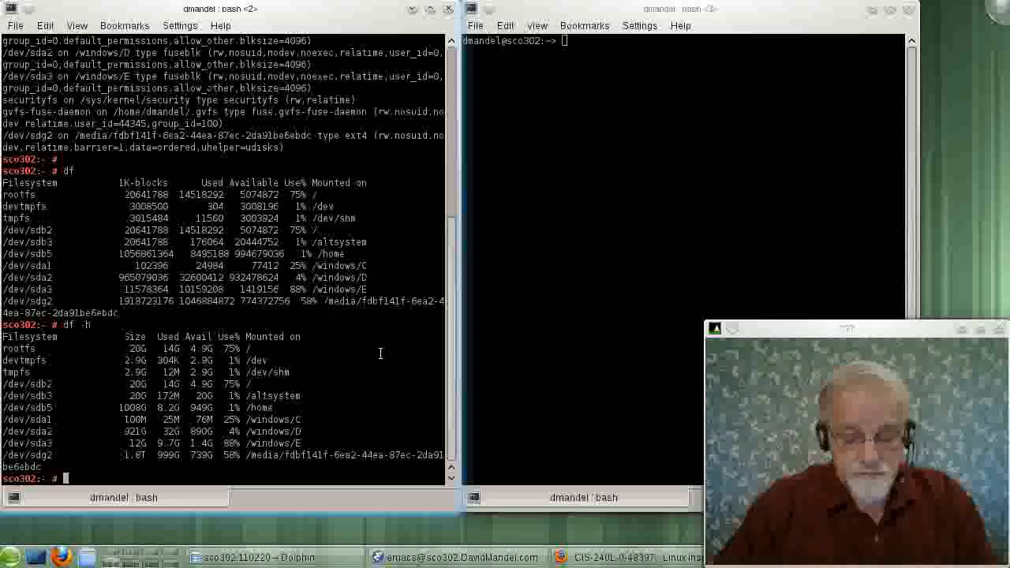
pyautogui.write('fdisk /dev/sd')
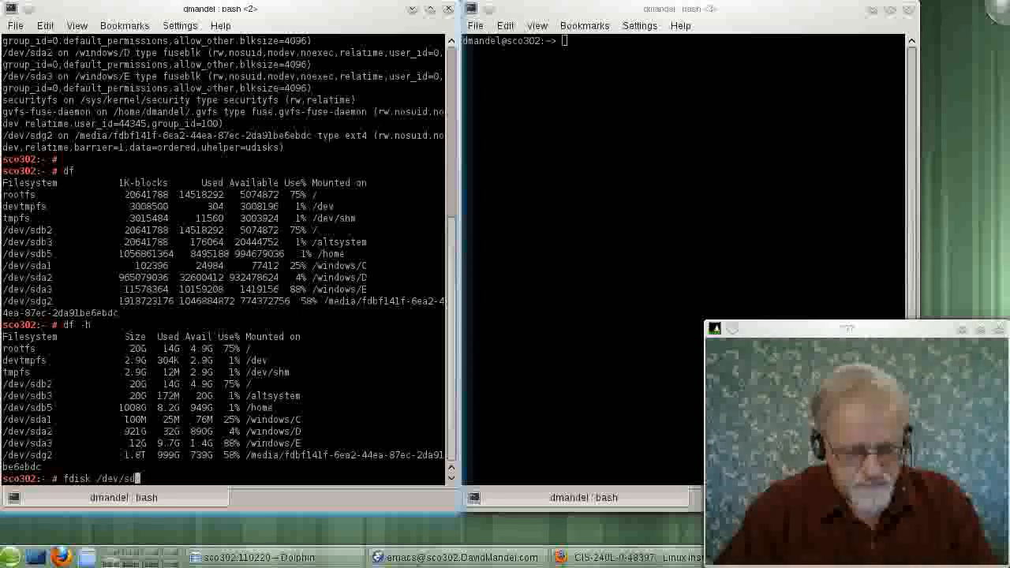
pyautogui.write('b')
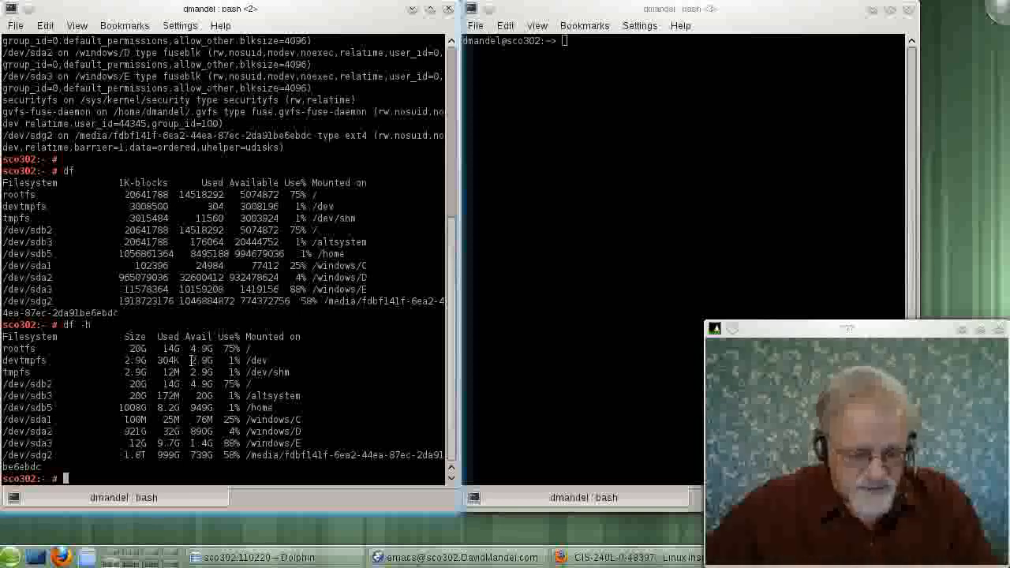
pyautogui.doubleClick(274, 396)
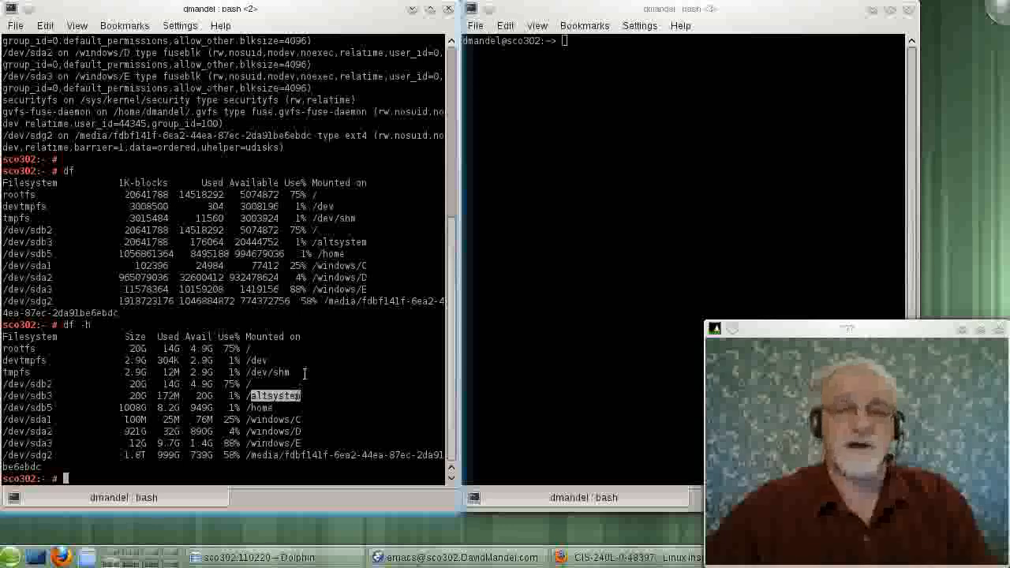
pyautogui.write('altsystem')
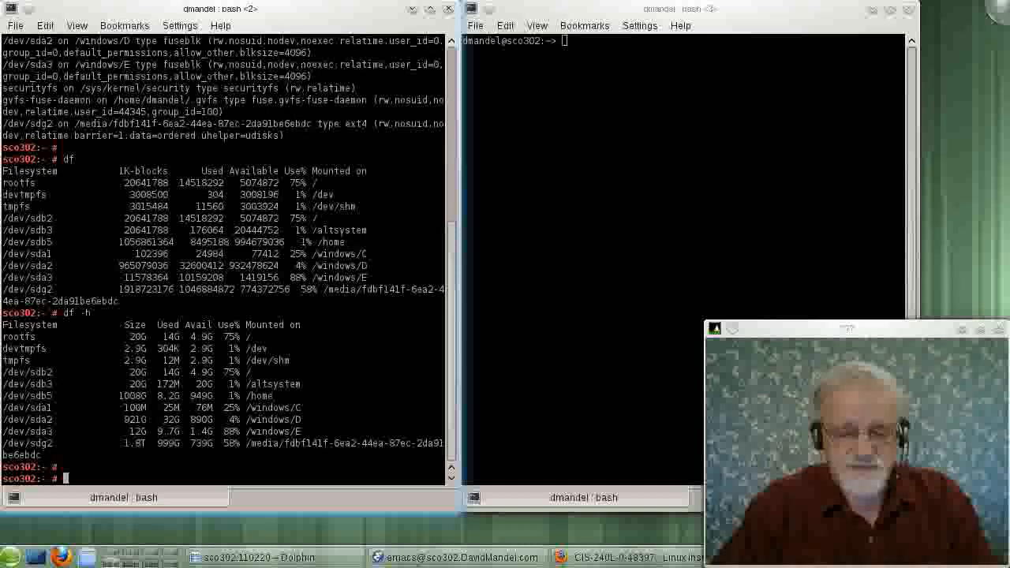
# Unmount /altsystem and start typing a new 'mount' command
pyautogui.write('um')
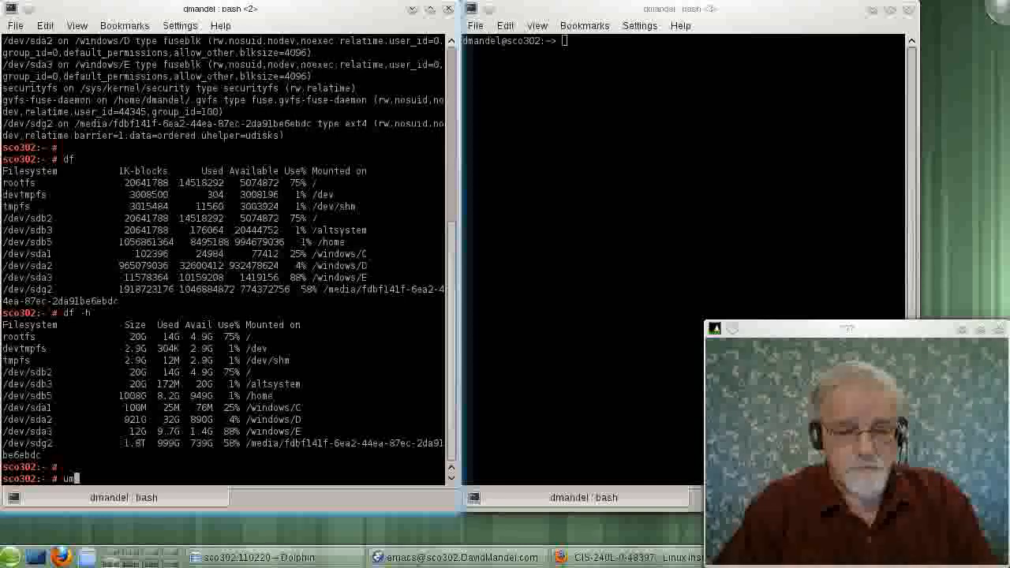
pyautogui.write('mount /altsyste')
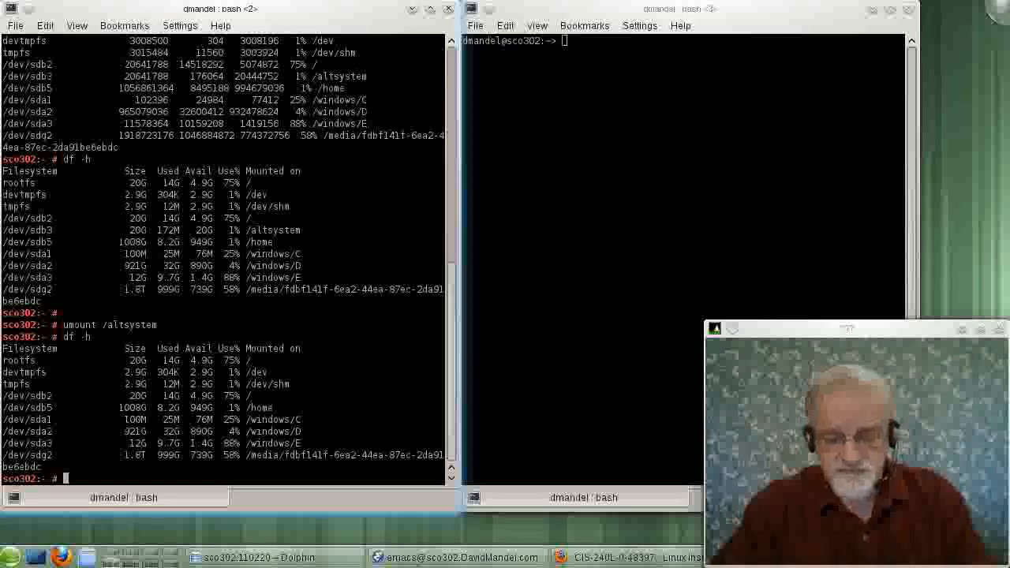
pyautogui.write('mm')
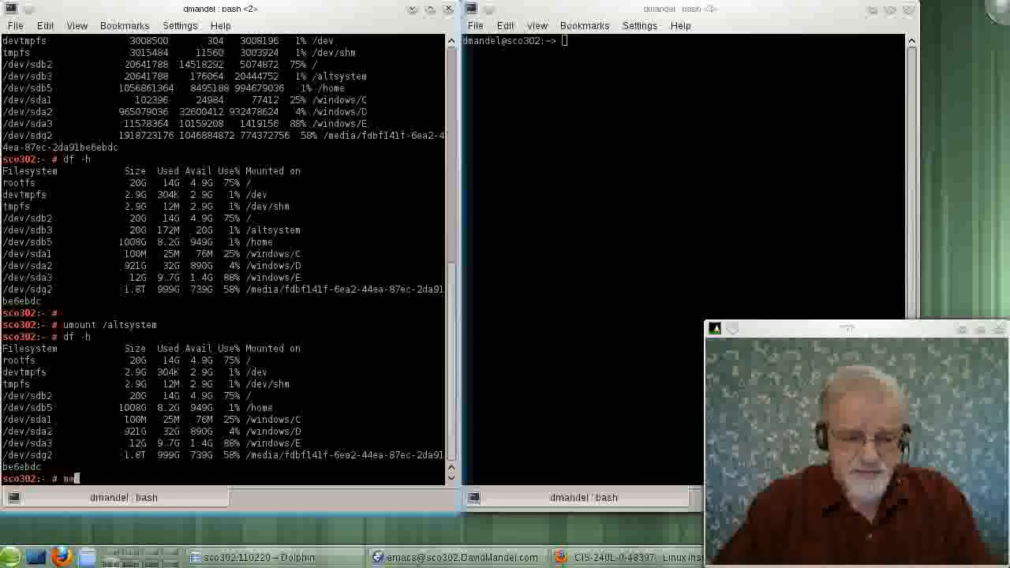
pyautogui.write('ount')
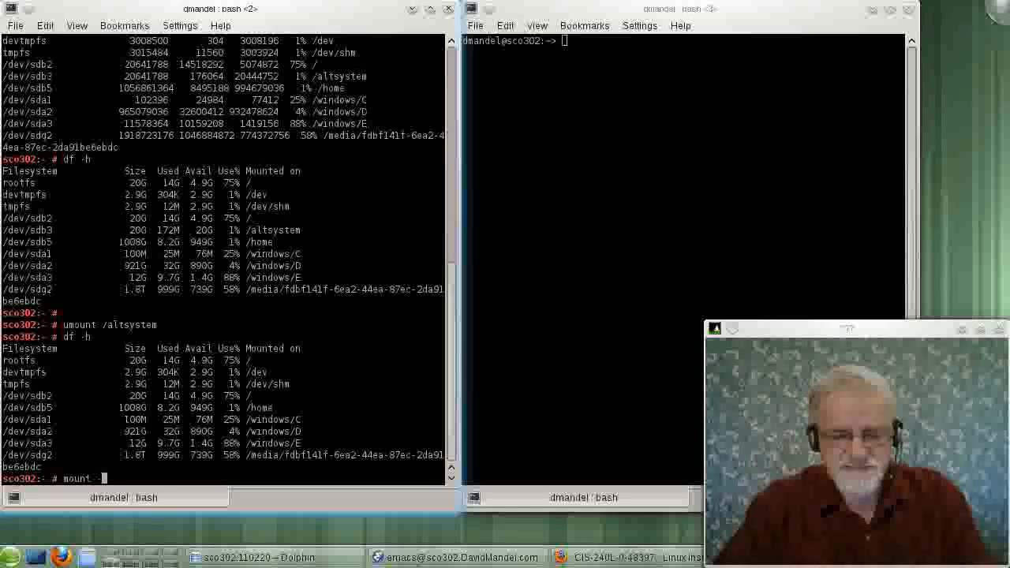
# Extend the command to 'mount -t ext4 /dev/sdb3' with a partial mount-point path
pyautogui.write('-t')
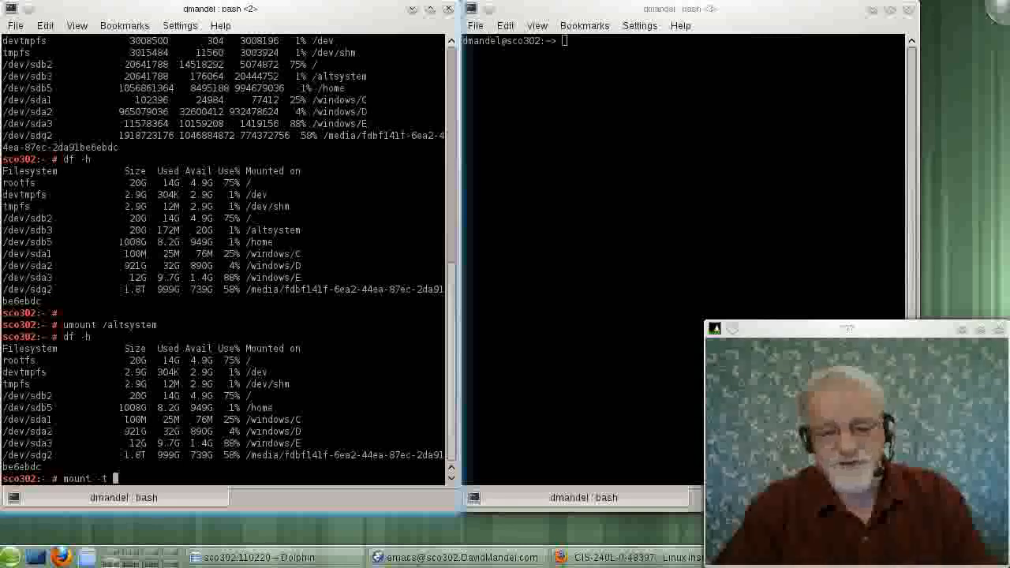
pyautogui.write('ext')
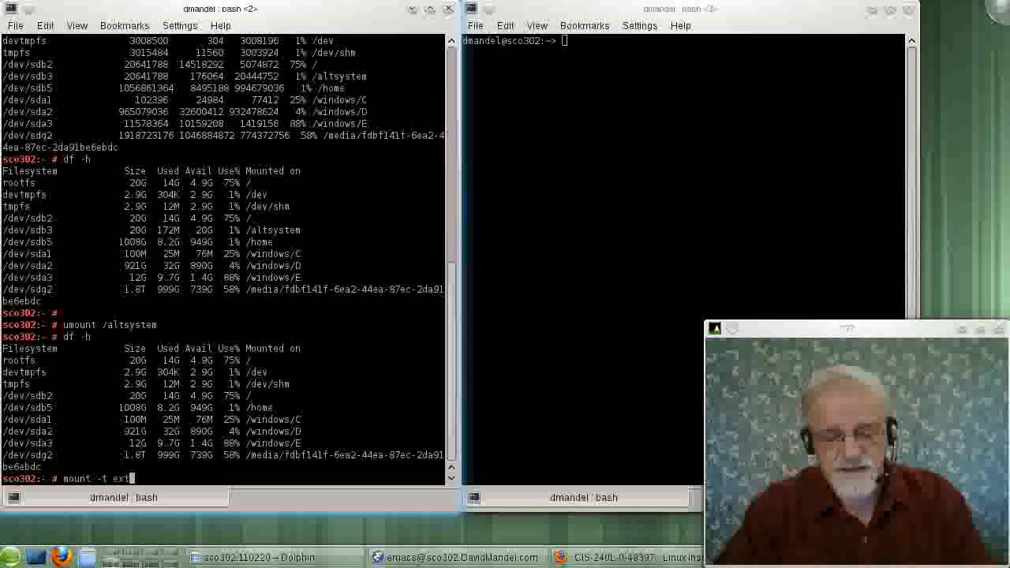
pyautogui.write('4')
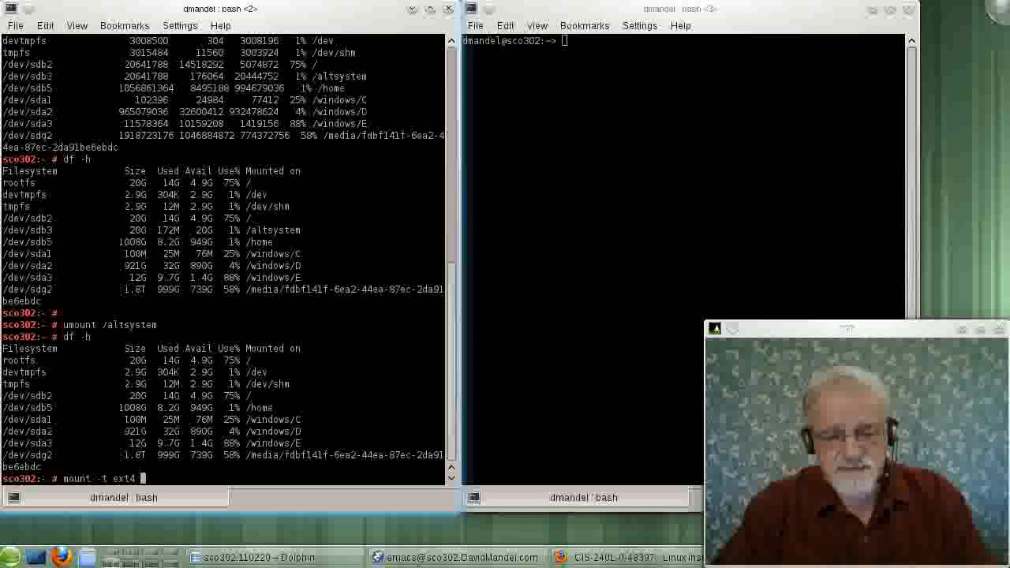
pyautogui.write('/dev/')
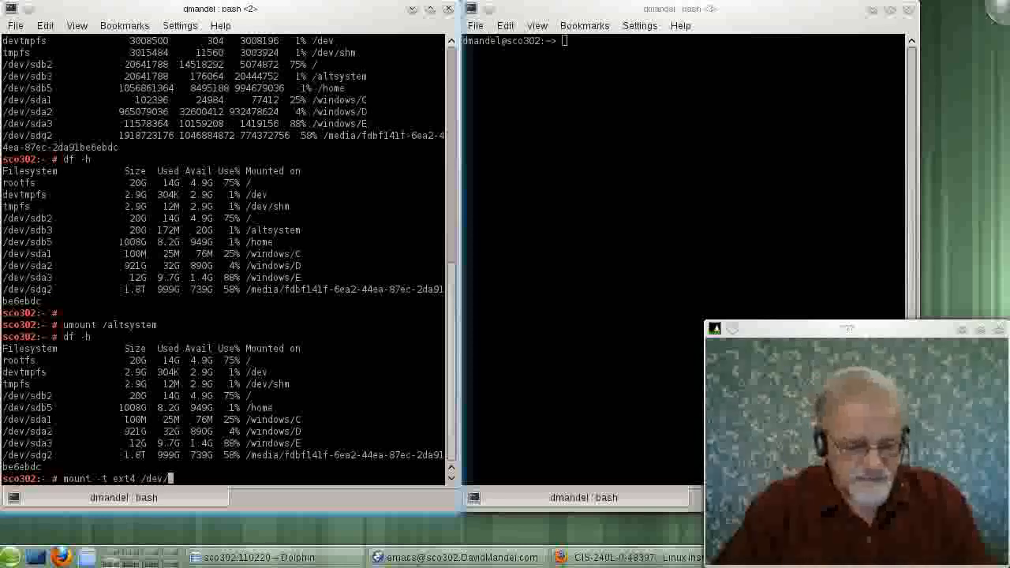
pyautogui.write('sd')
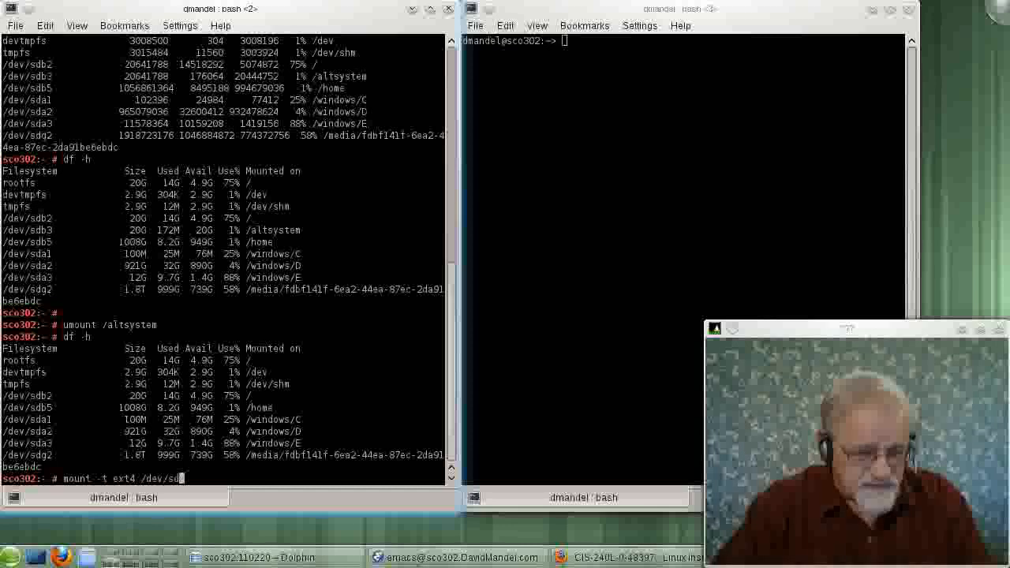
pyautogui.write('b')
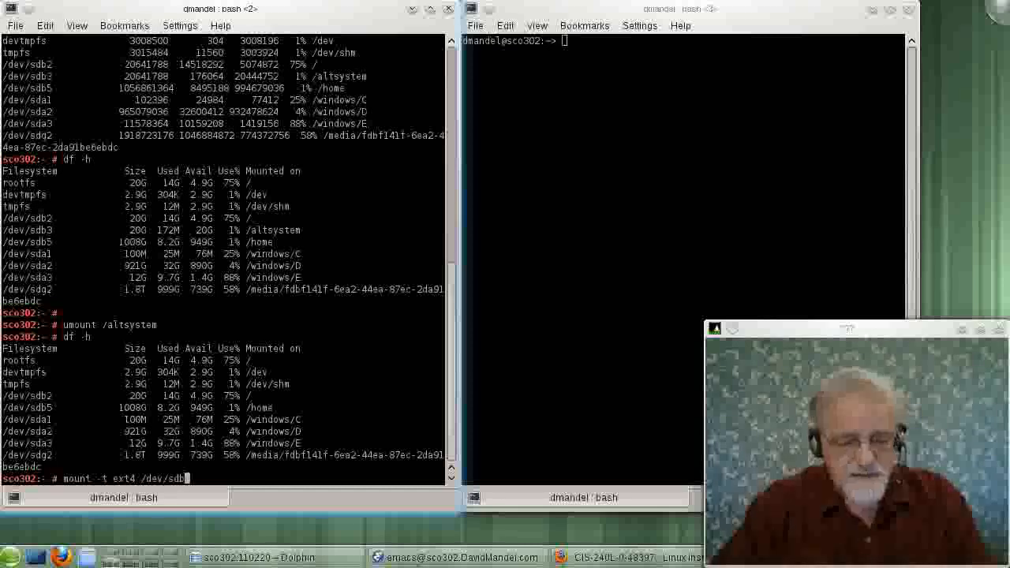
pyautogui.write('3')
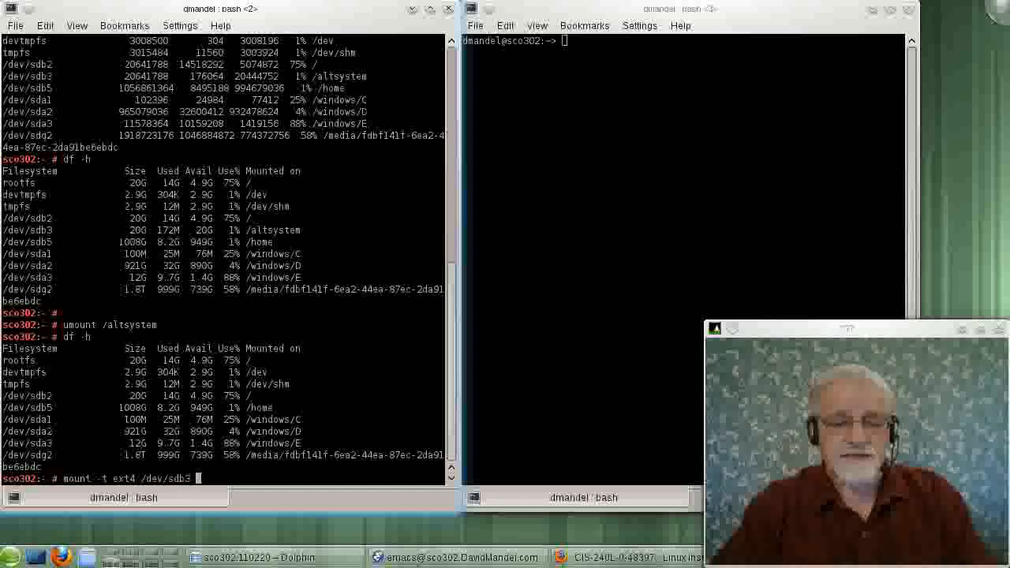
pyautogui.write('/')
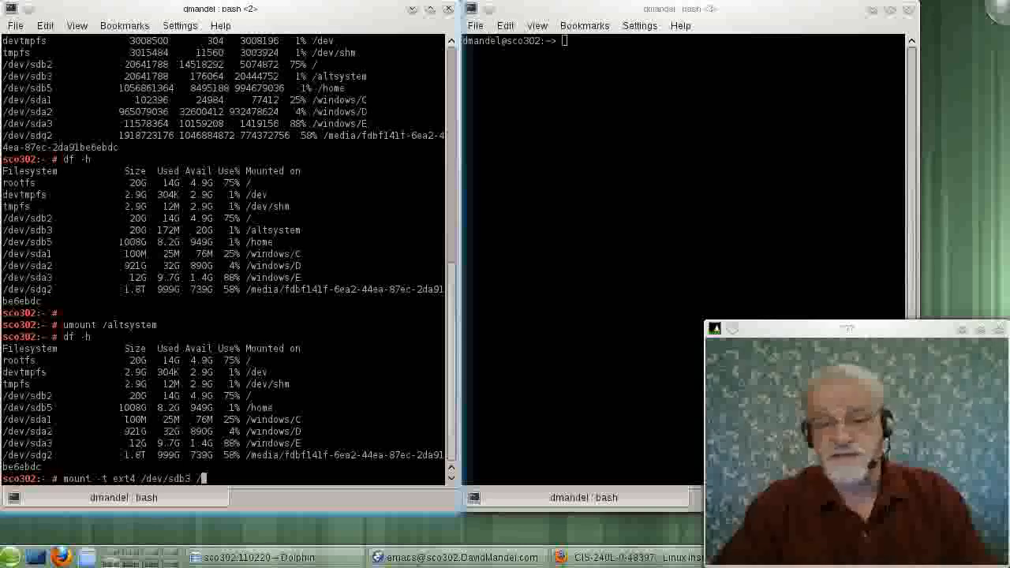
pyautogui.write('altsystem')
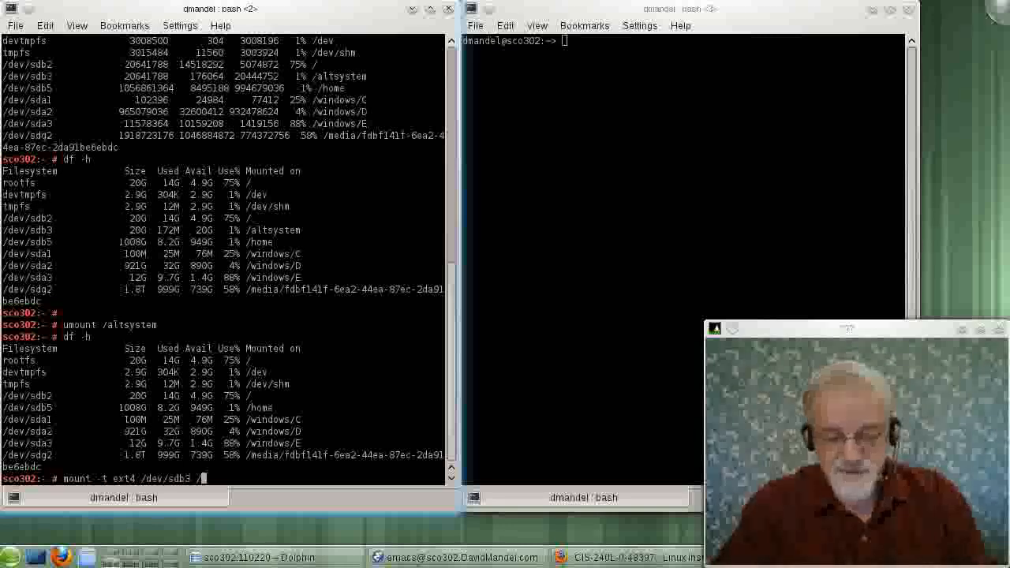
pyautogui.write('/')
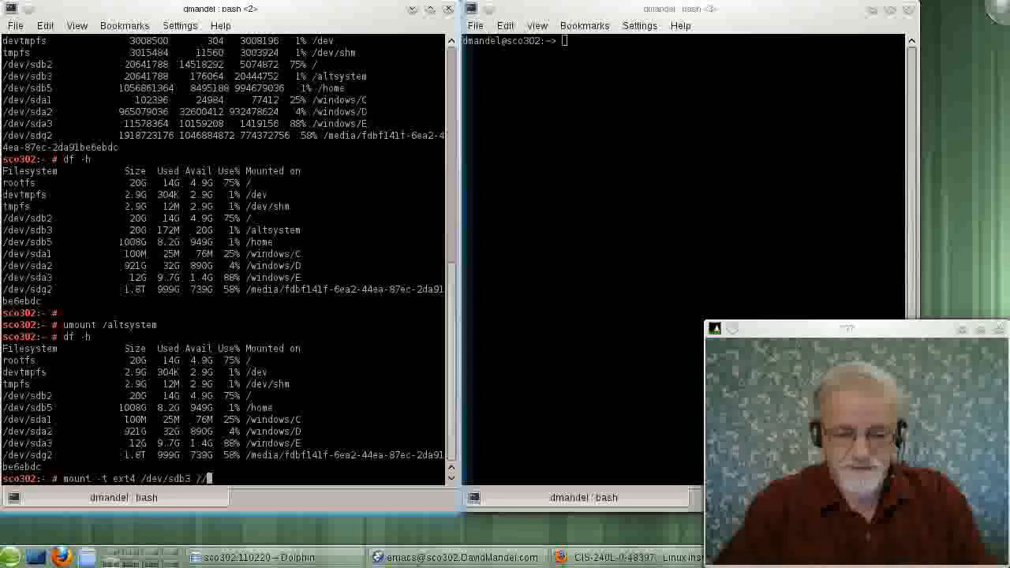
# Mount /dev/sdb3 on /mnt, check it in df -h, then run 'umount /mnt'
pyautogui.write('mnt')
pyautogui.press('Return')
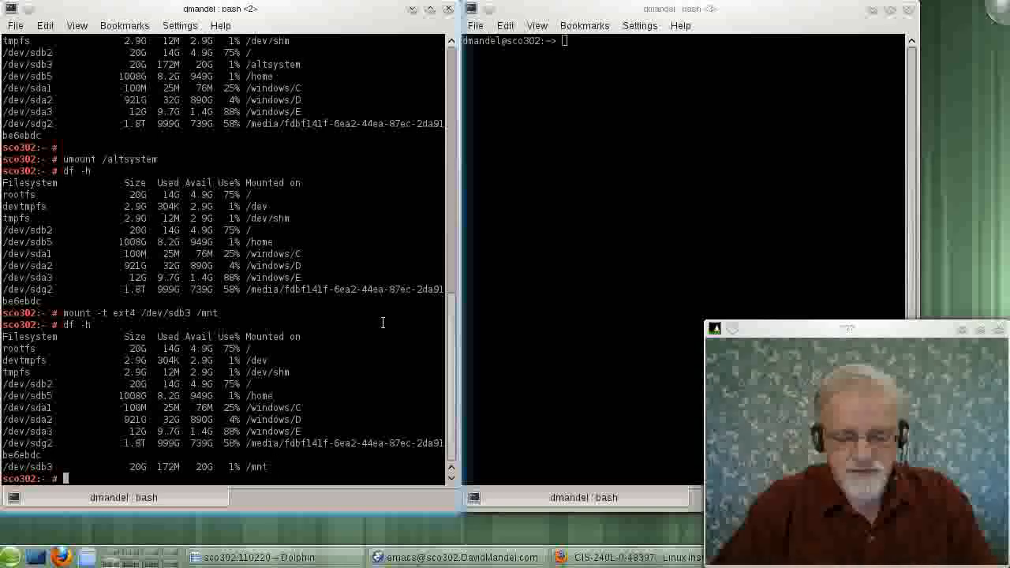
pyautogui.write('umount')
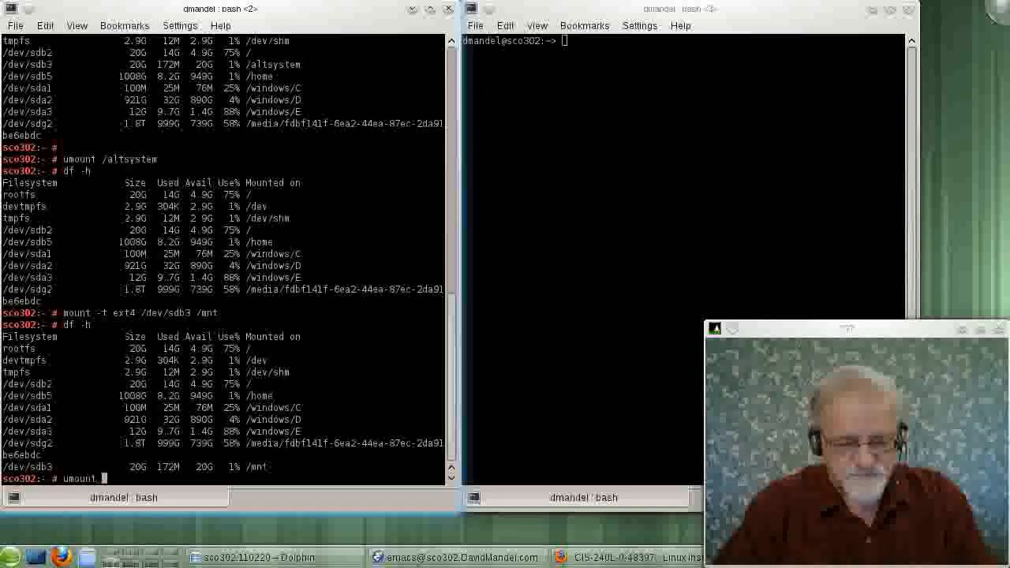
pyautogui.write('/mnt')
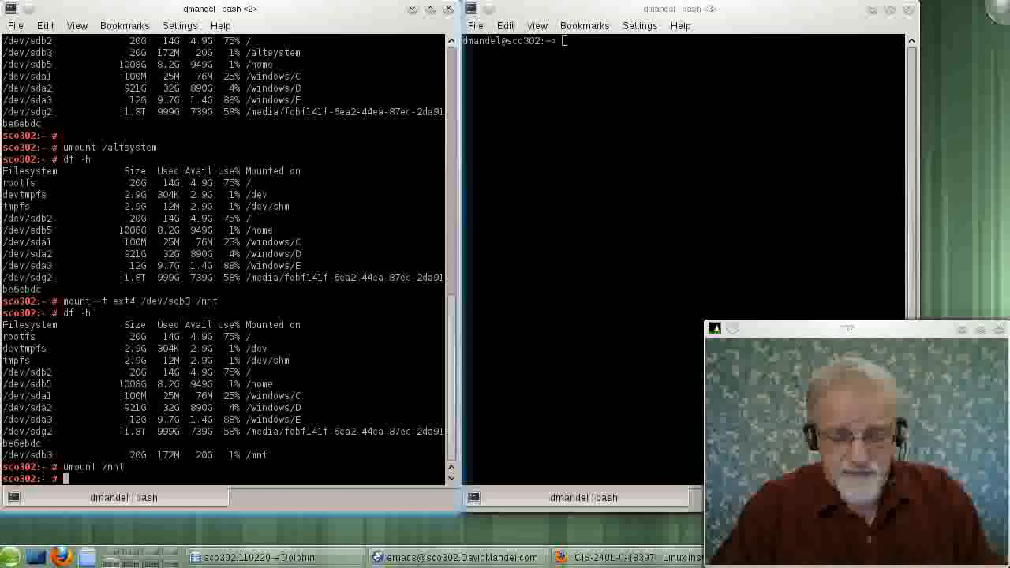
# Run 'mount /dev/sdb3' to restore /altsystem, check df -h, and begin 'emacs /etc/fstab'
pyautogui.write('m')
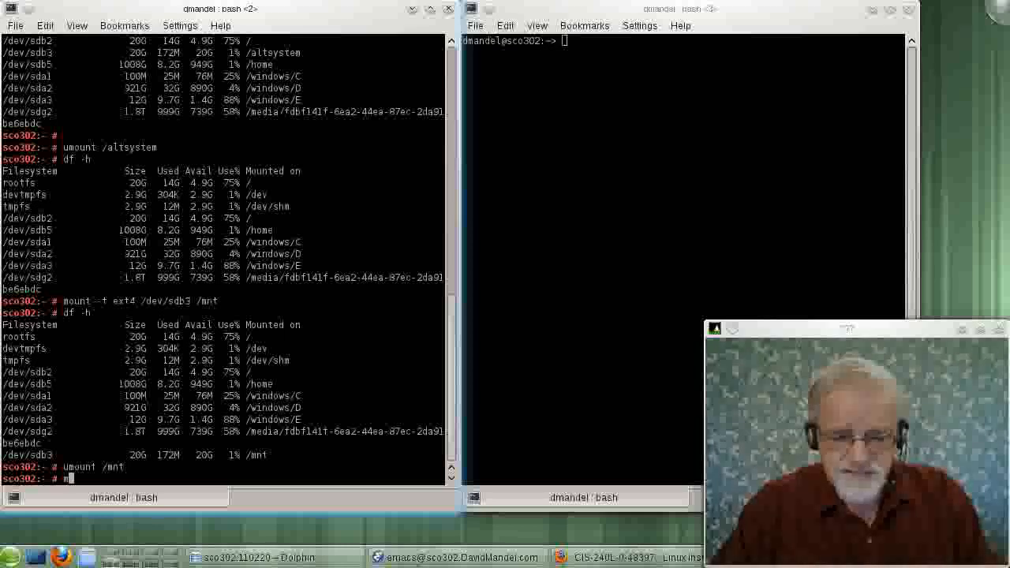
pyautogui.write('ount /dev/')
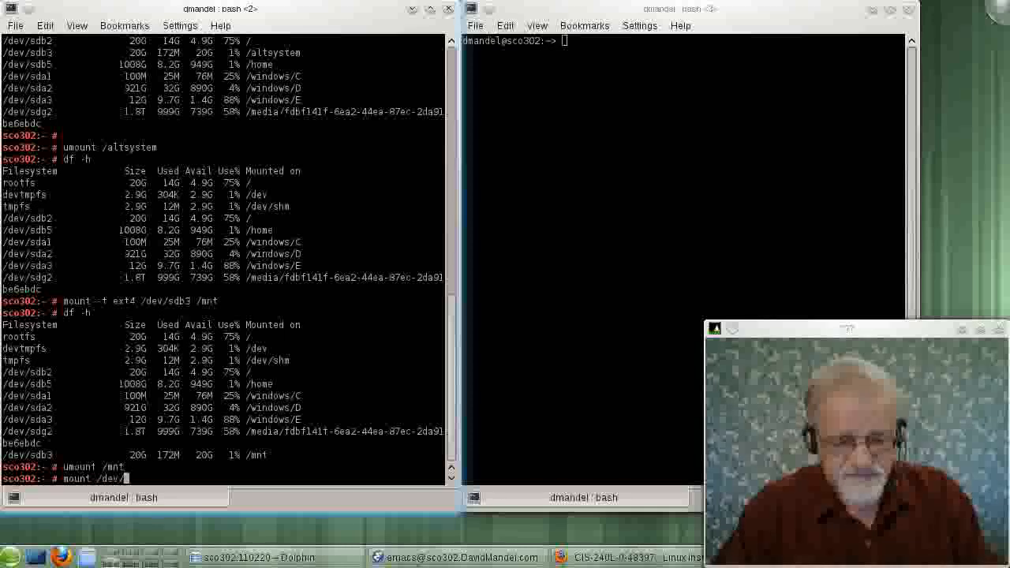
pyautogui.write('sdb3')
pyautogui.write('df -h')
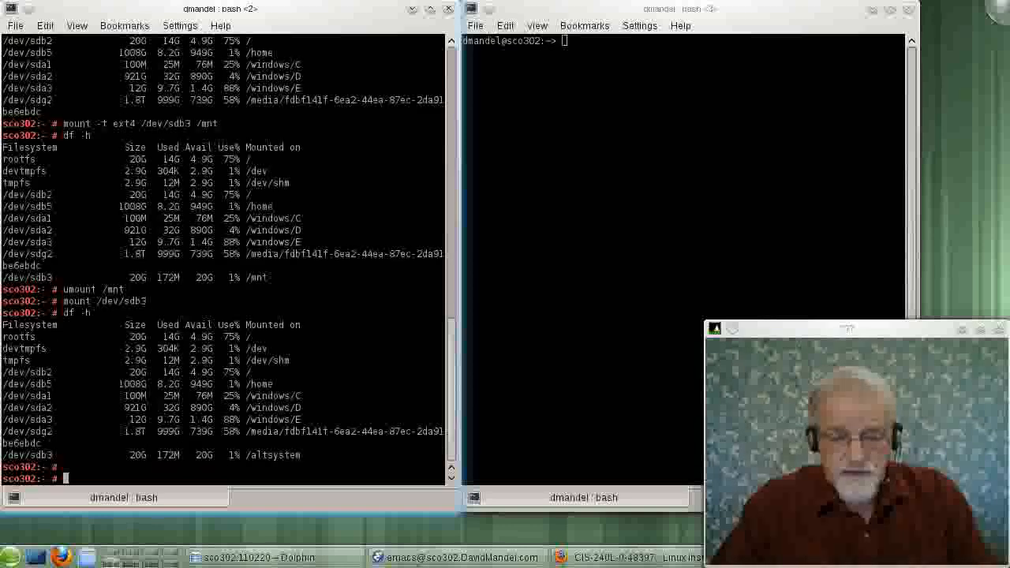
pyautogui.write('e')
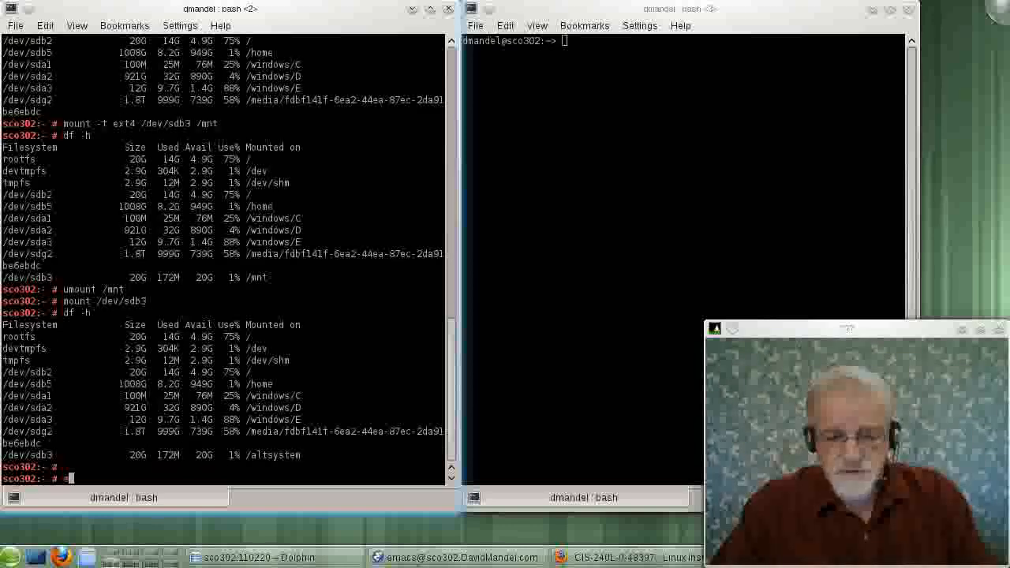
pyautogui.write('emacs')
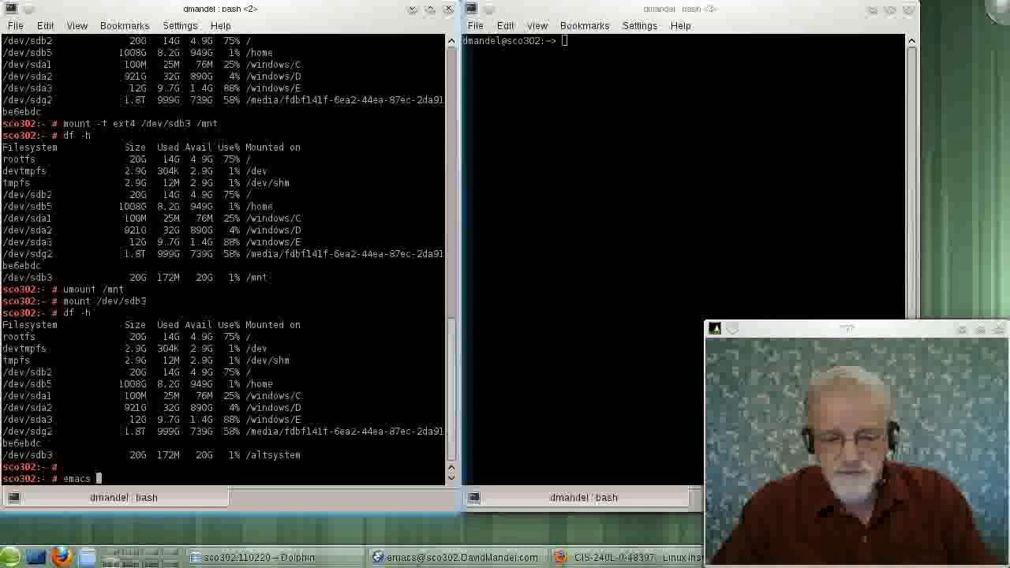
pyautogui.write('/etc/fstab &')
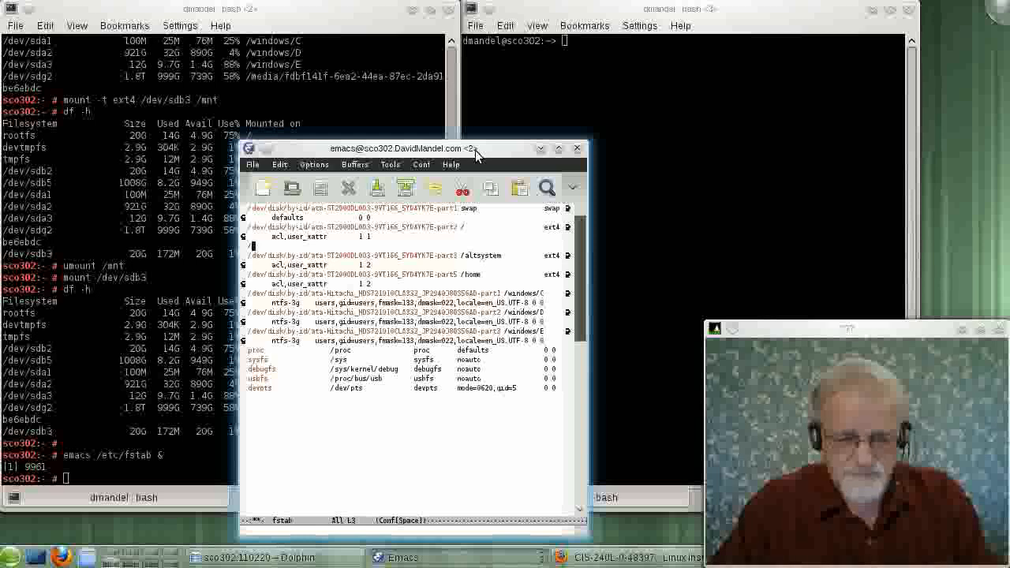
# Open /etc/fstab in Emacs and begin a new line with '/dev/'
pyautogui.write('dev/')
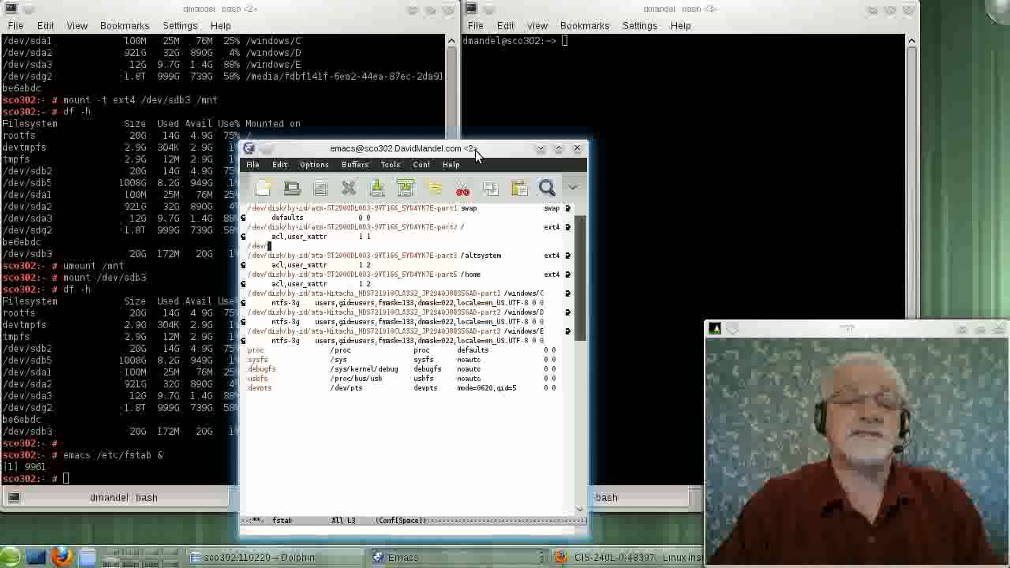